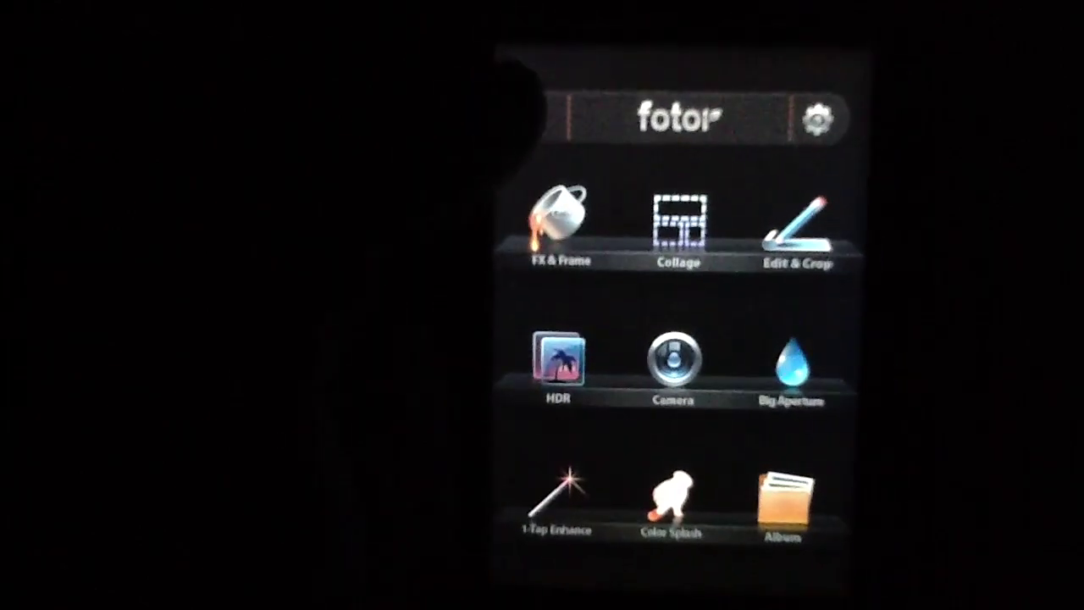
Build a template collage stacking the two selected waterfall photos in two frames.
{"action": "left_click", "coordinate": [680, 222]}
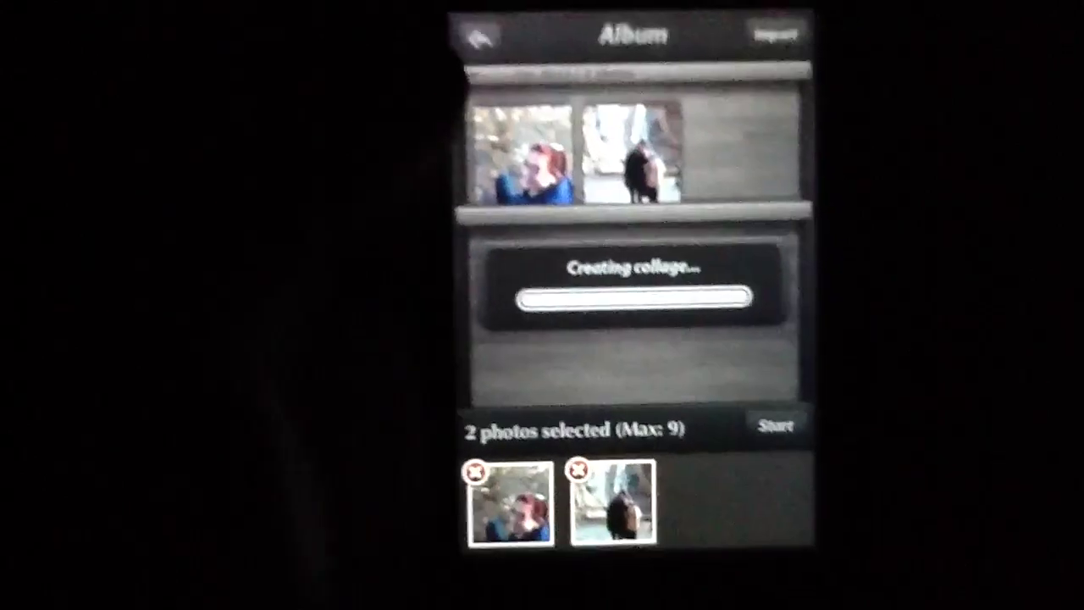
{"action": "left_click", "coordinate": [775, 425]}
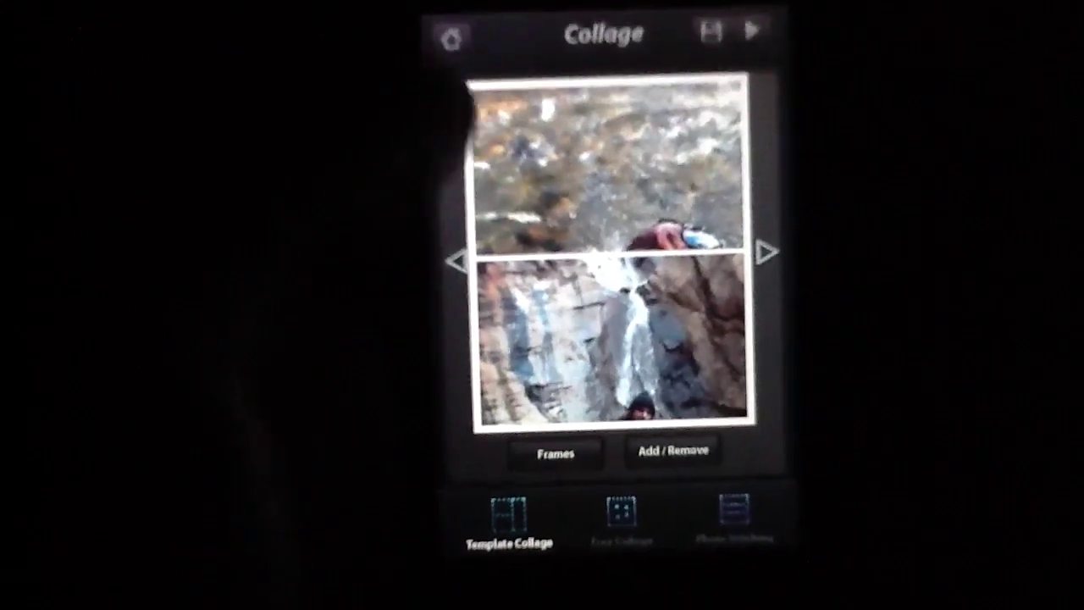